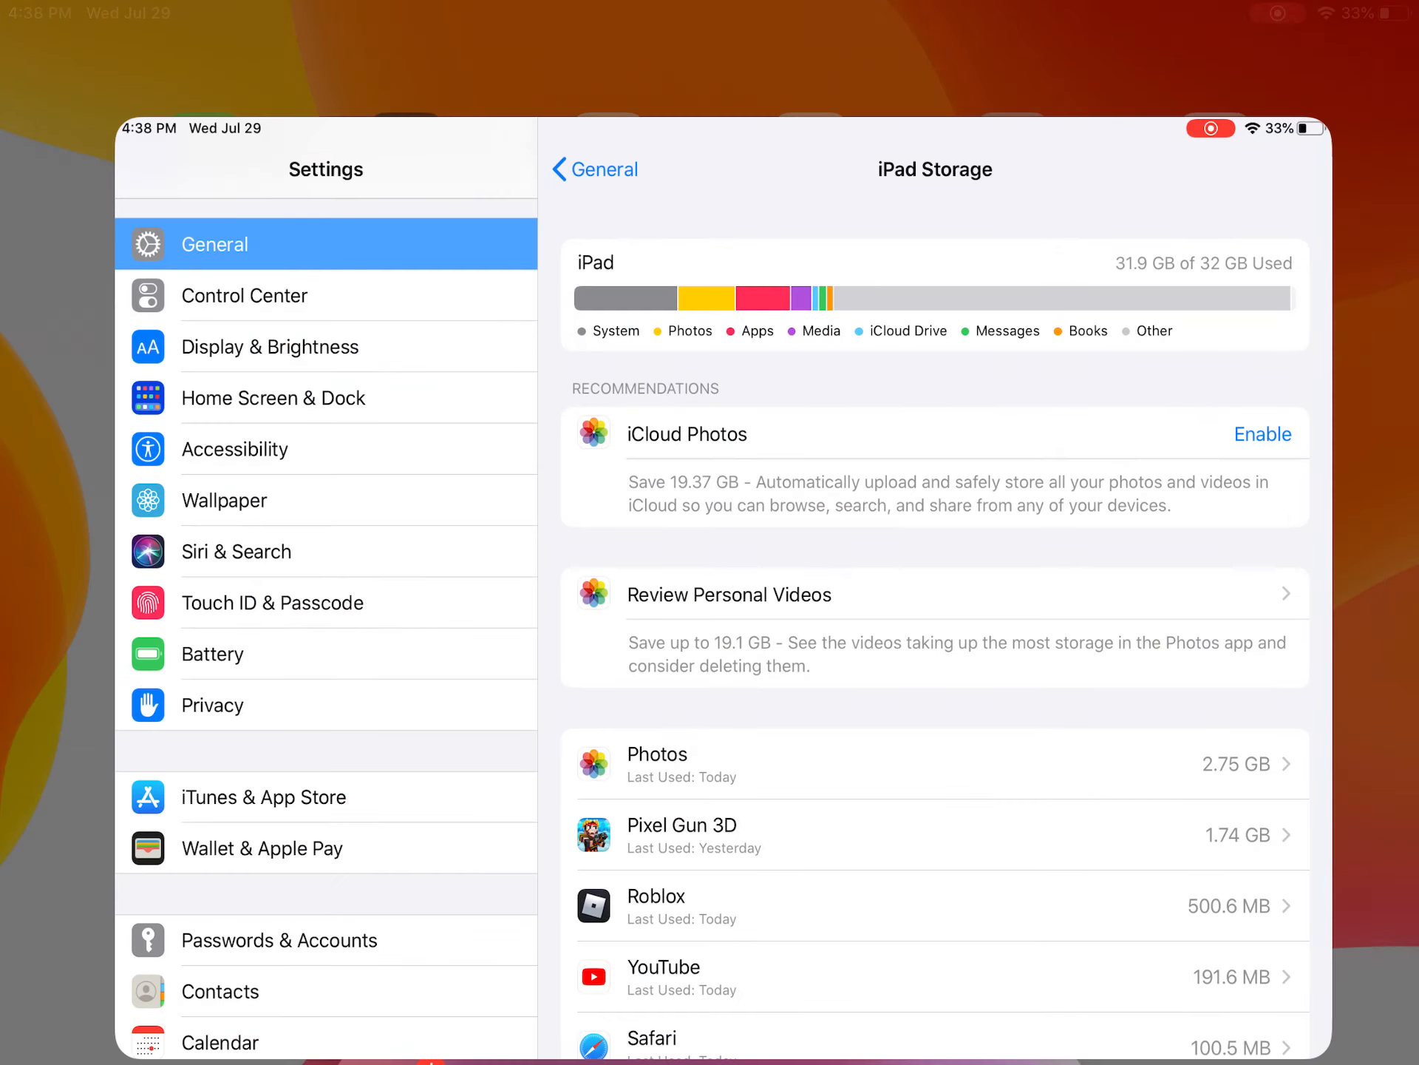
- Return from the iPad Storage breakdown to the General settings list
left_click(269, 346)
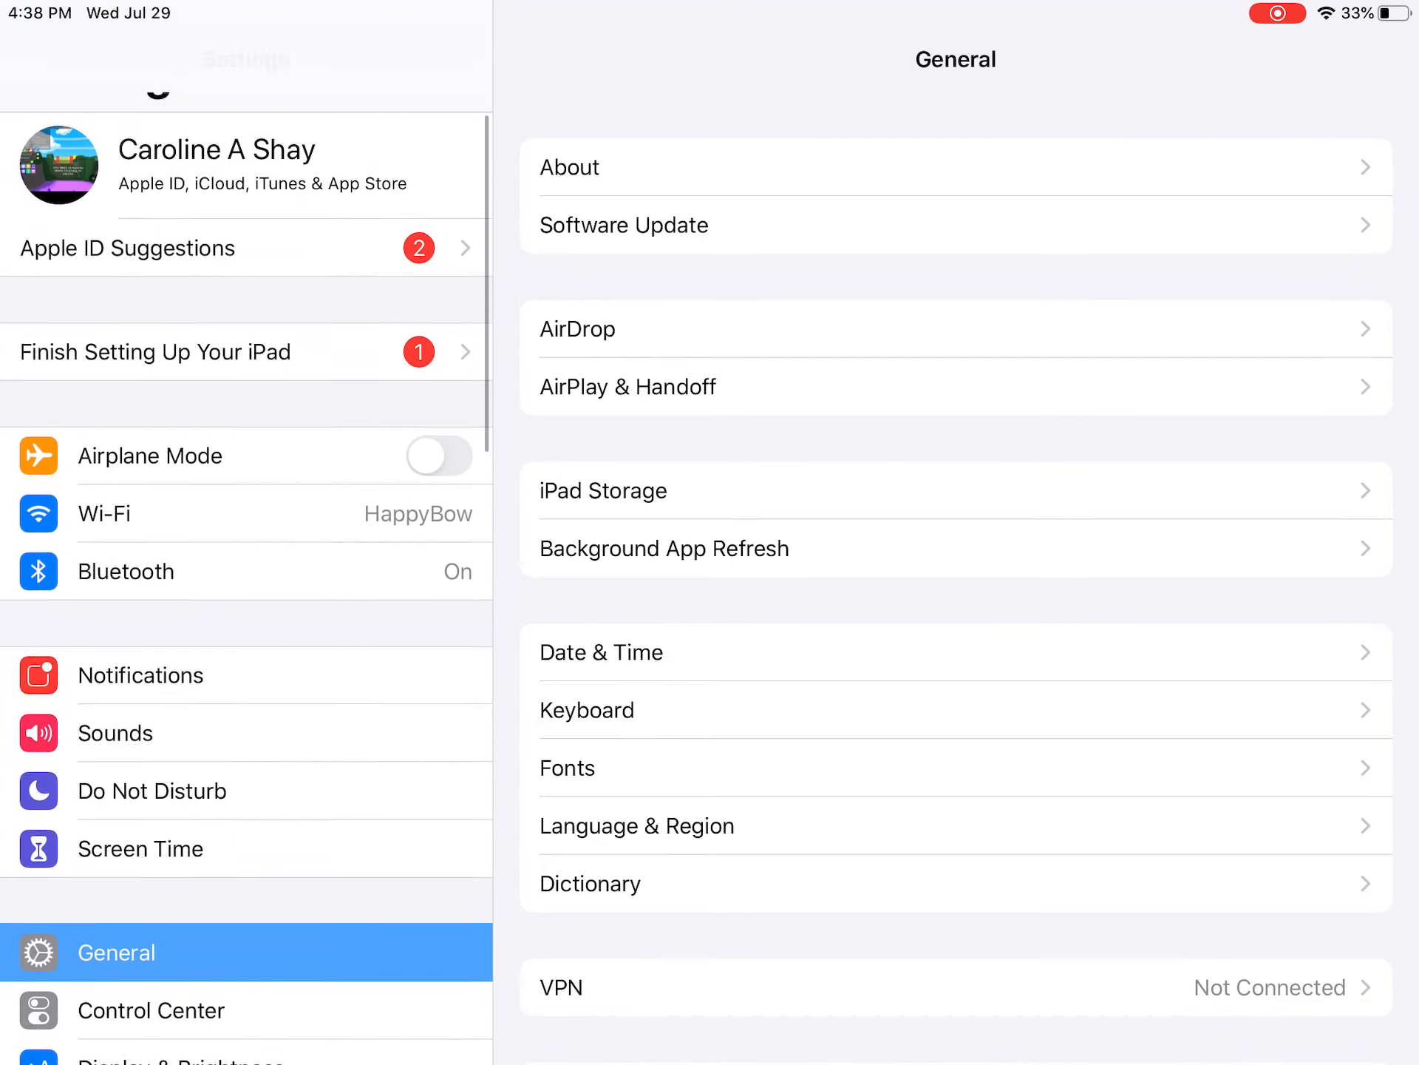
scroll("up", 3)
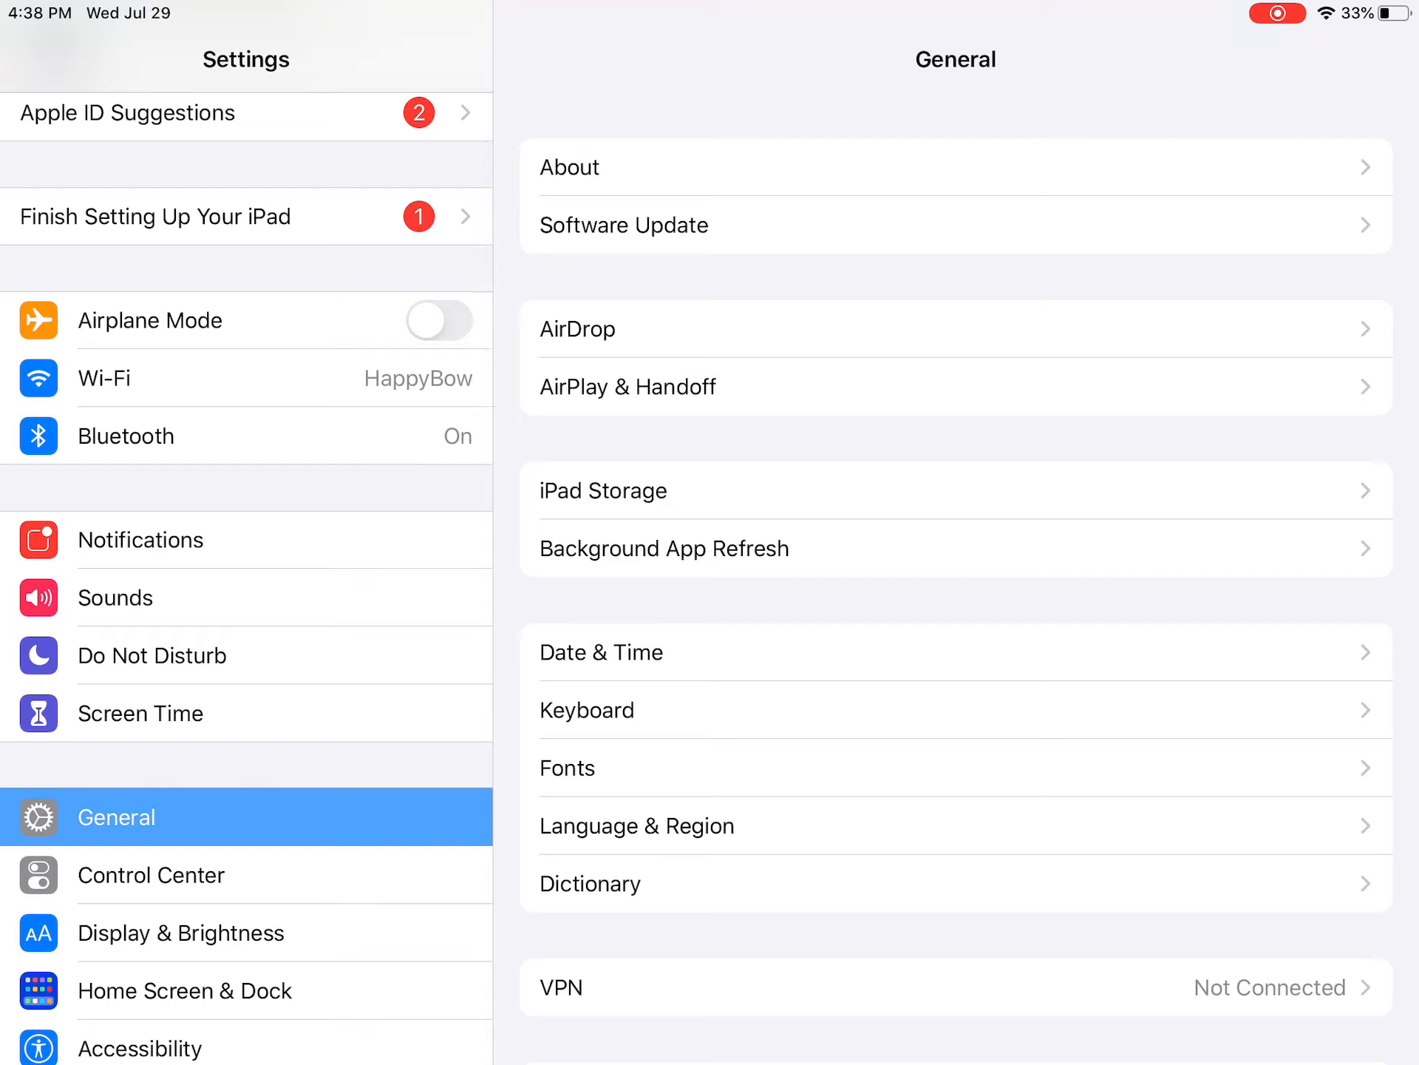
scroll("down", 3)
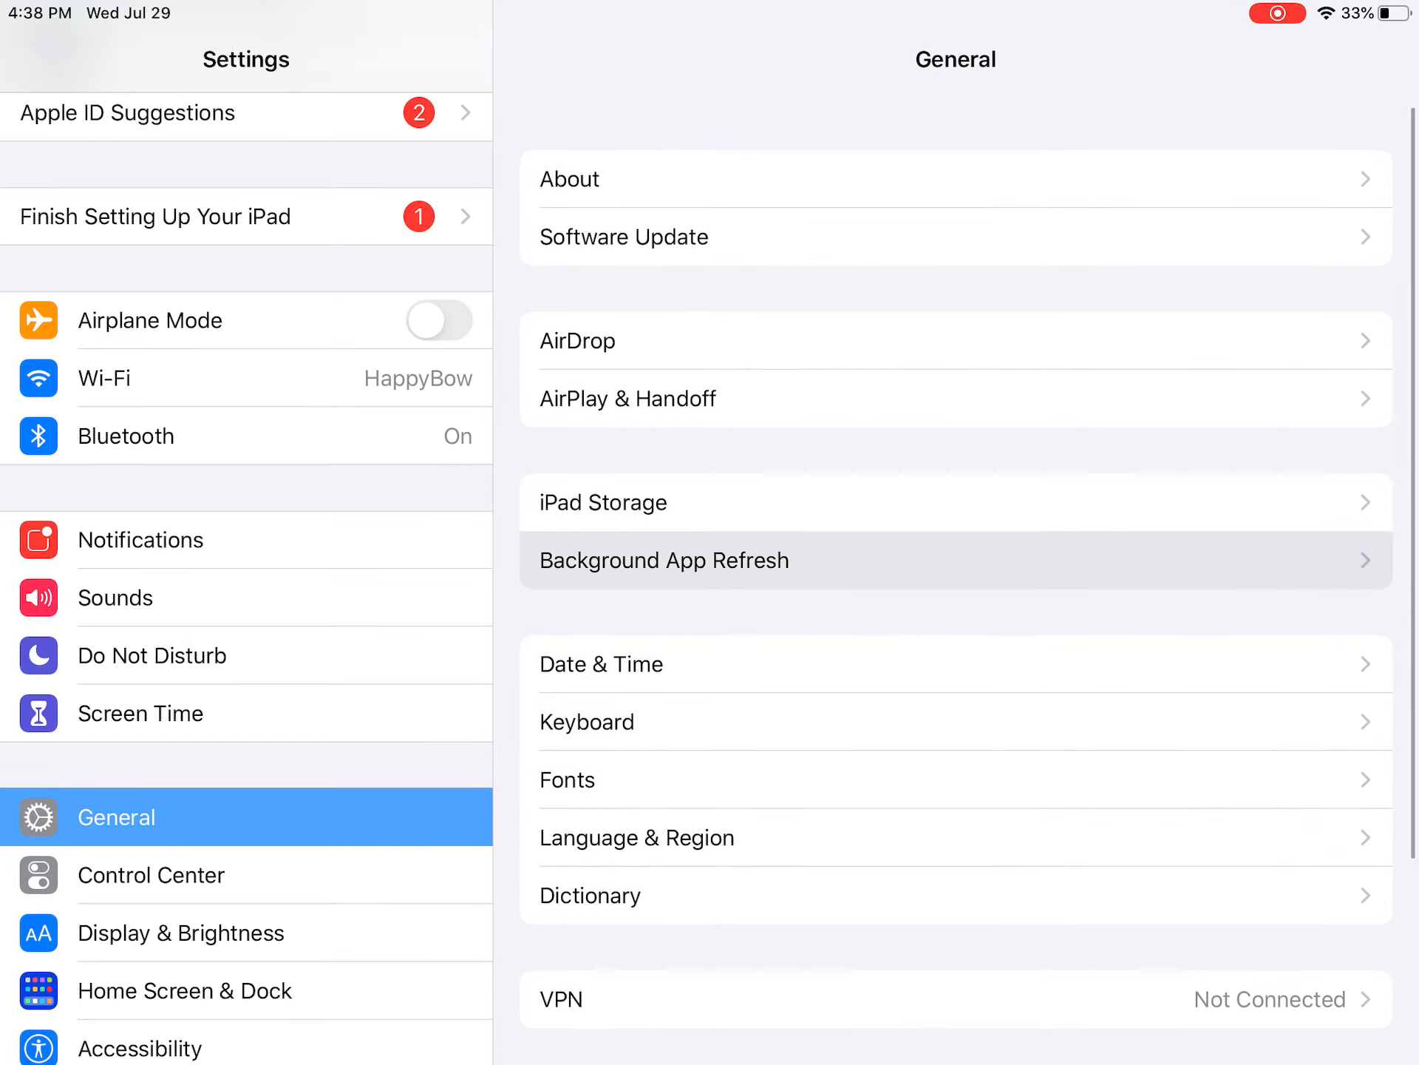
left_click(181, 60)
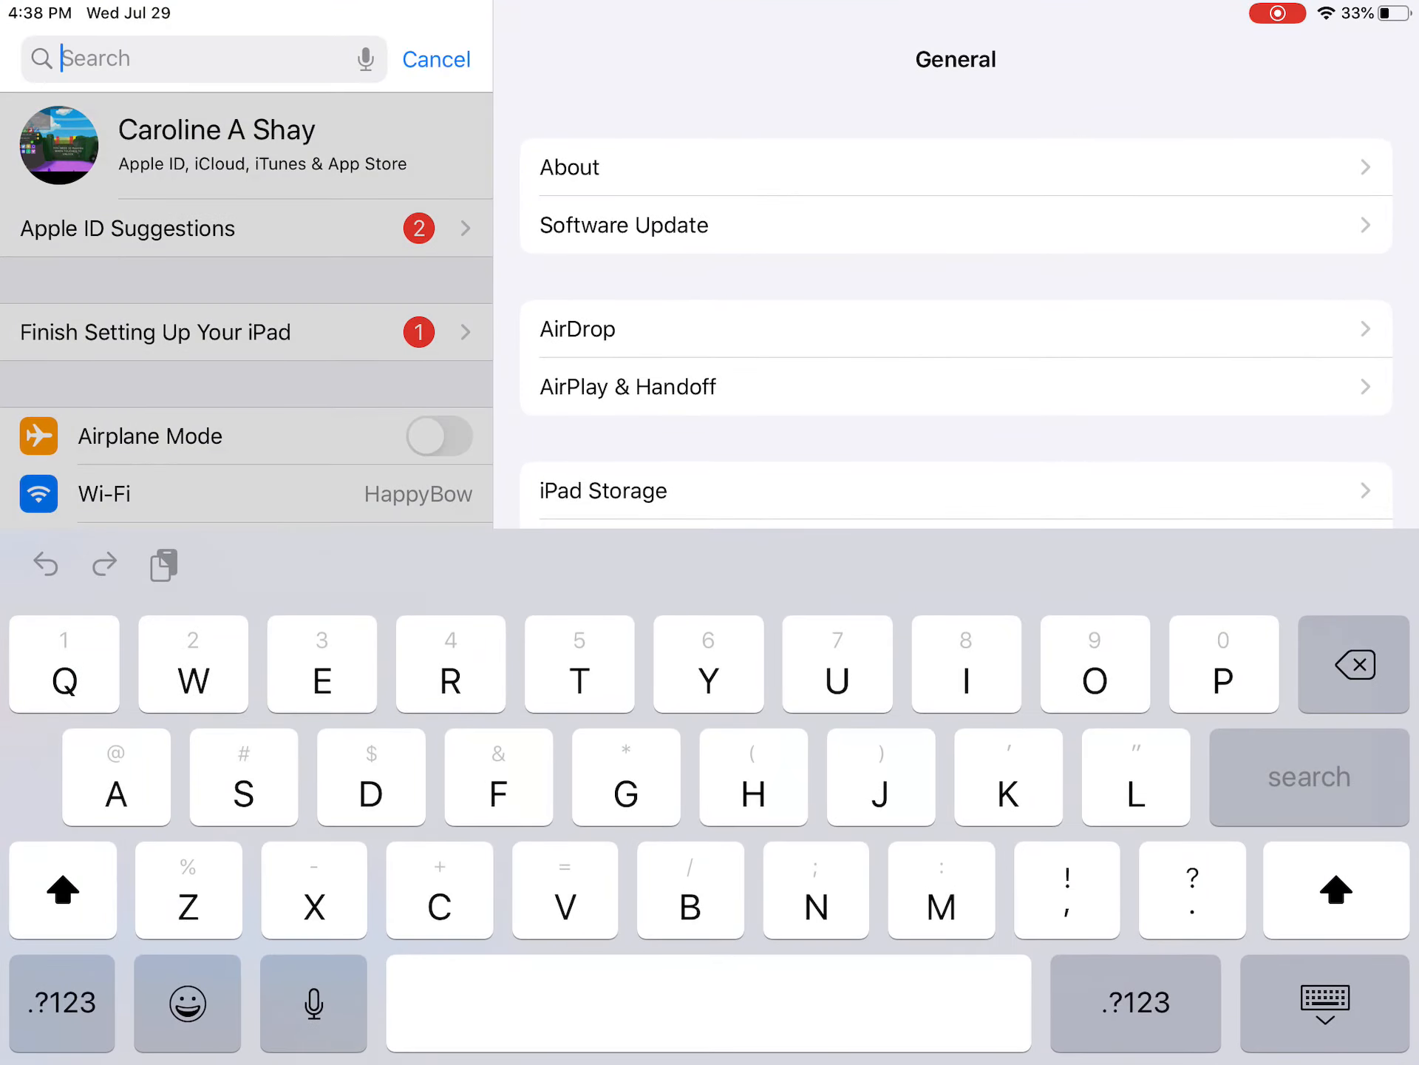
left_click(1324, 1001)
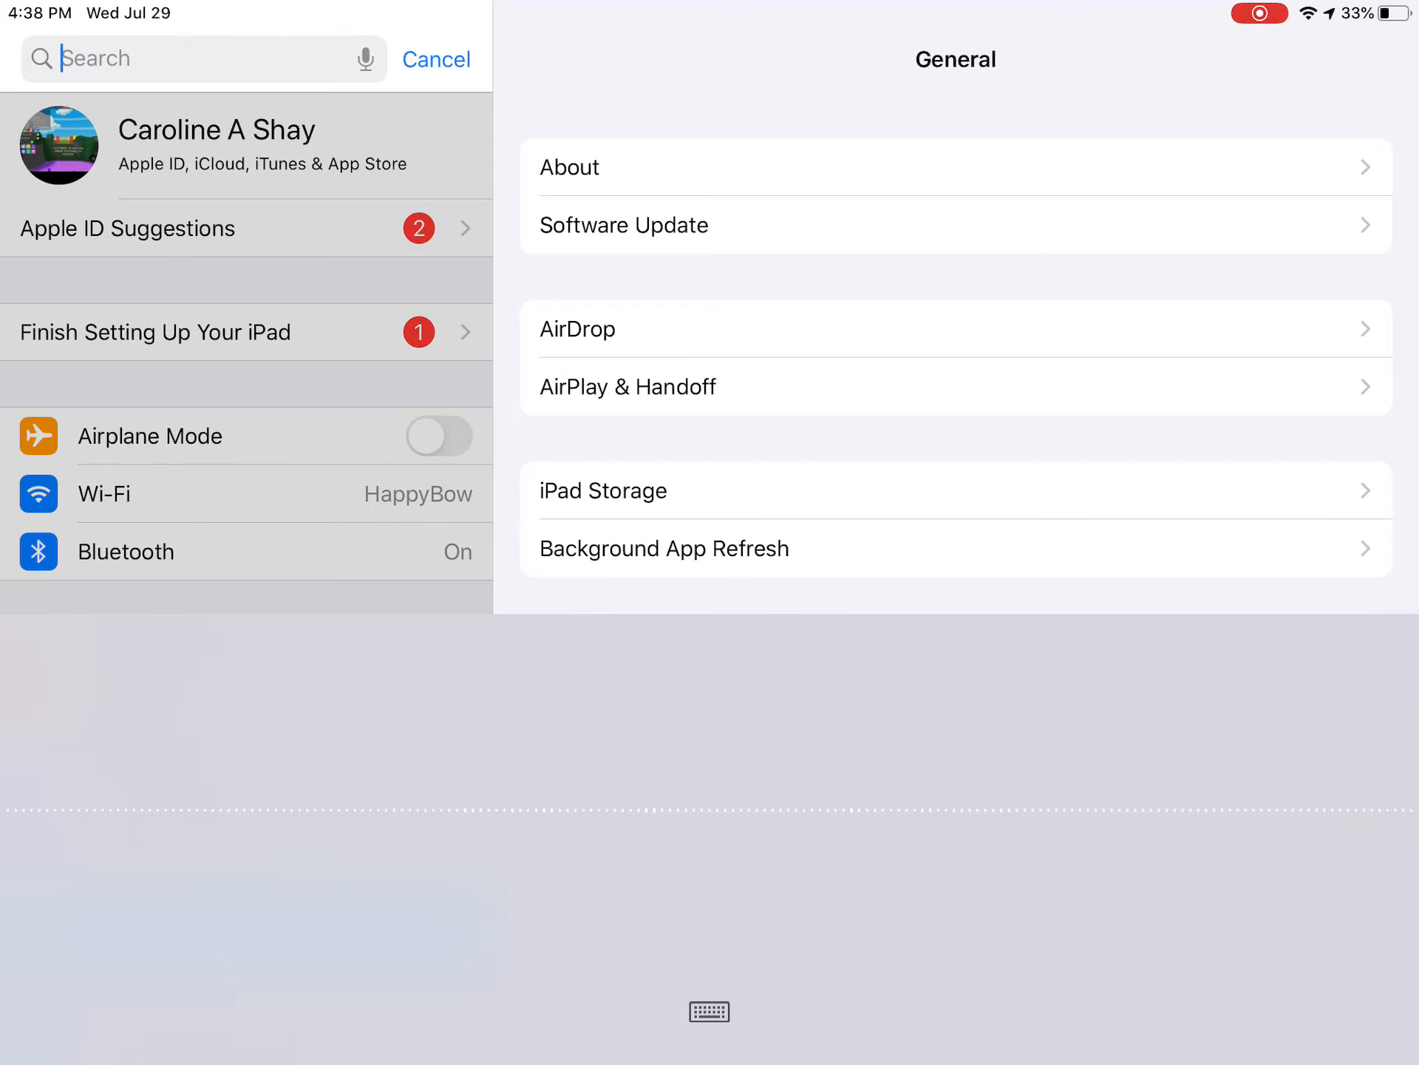
type("Record")
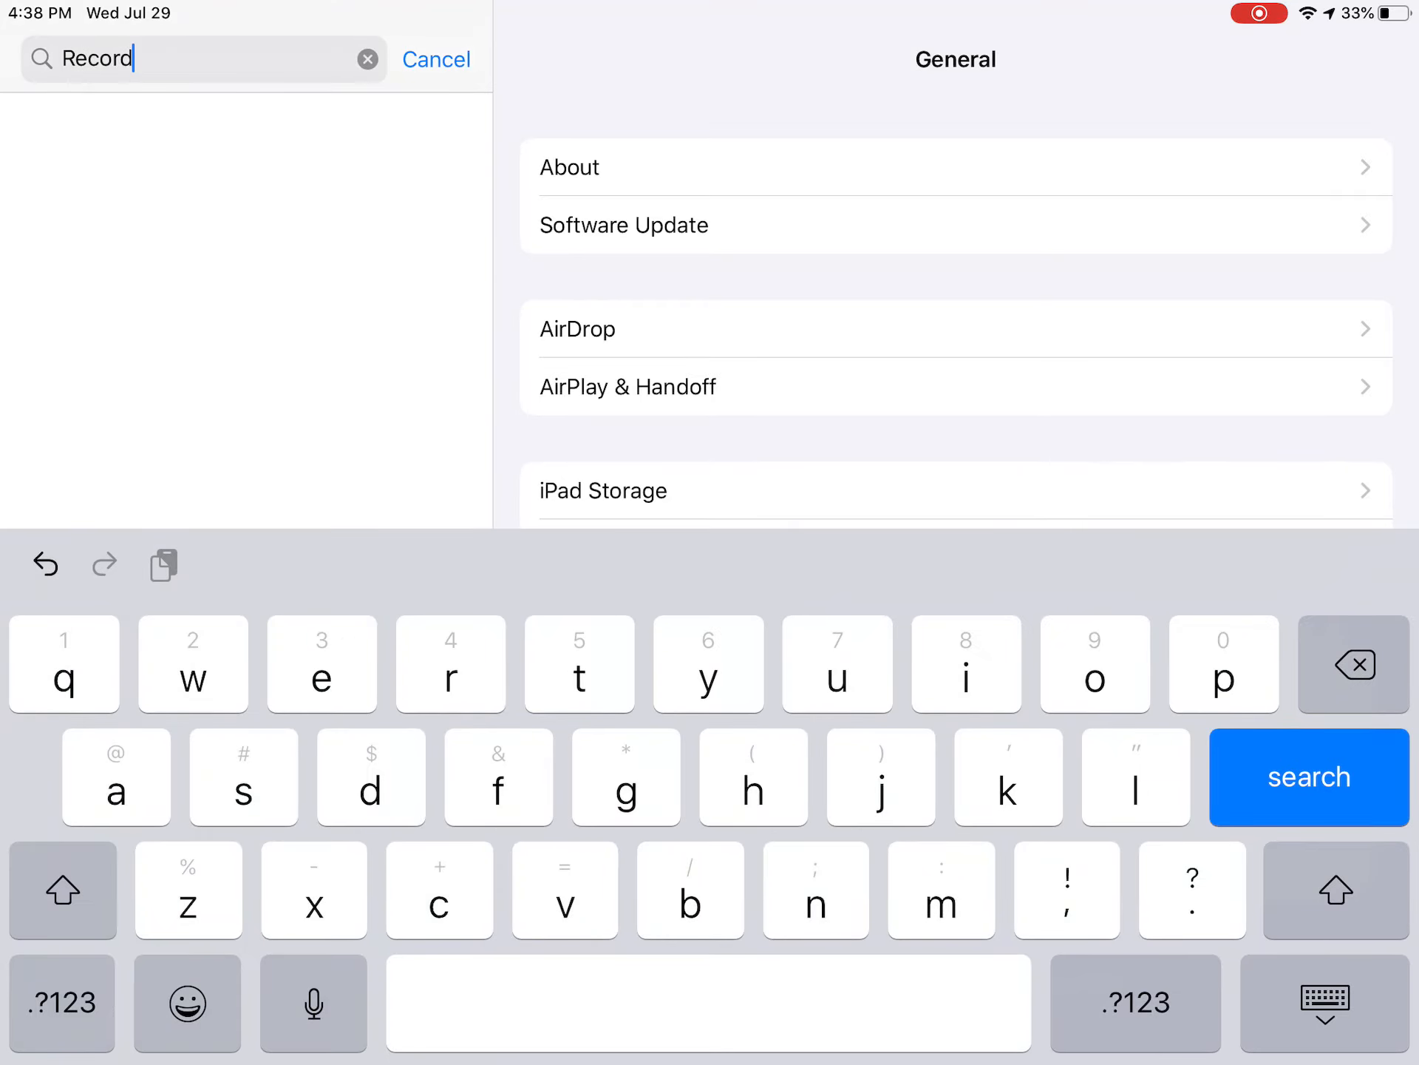
left_click(1353, 664)
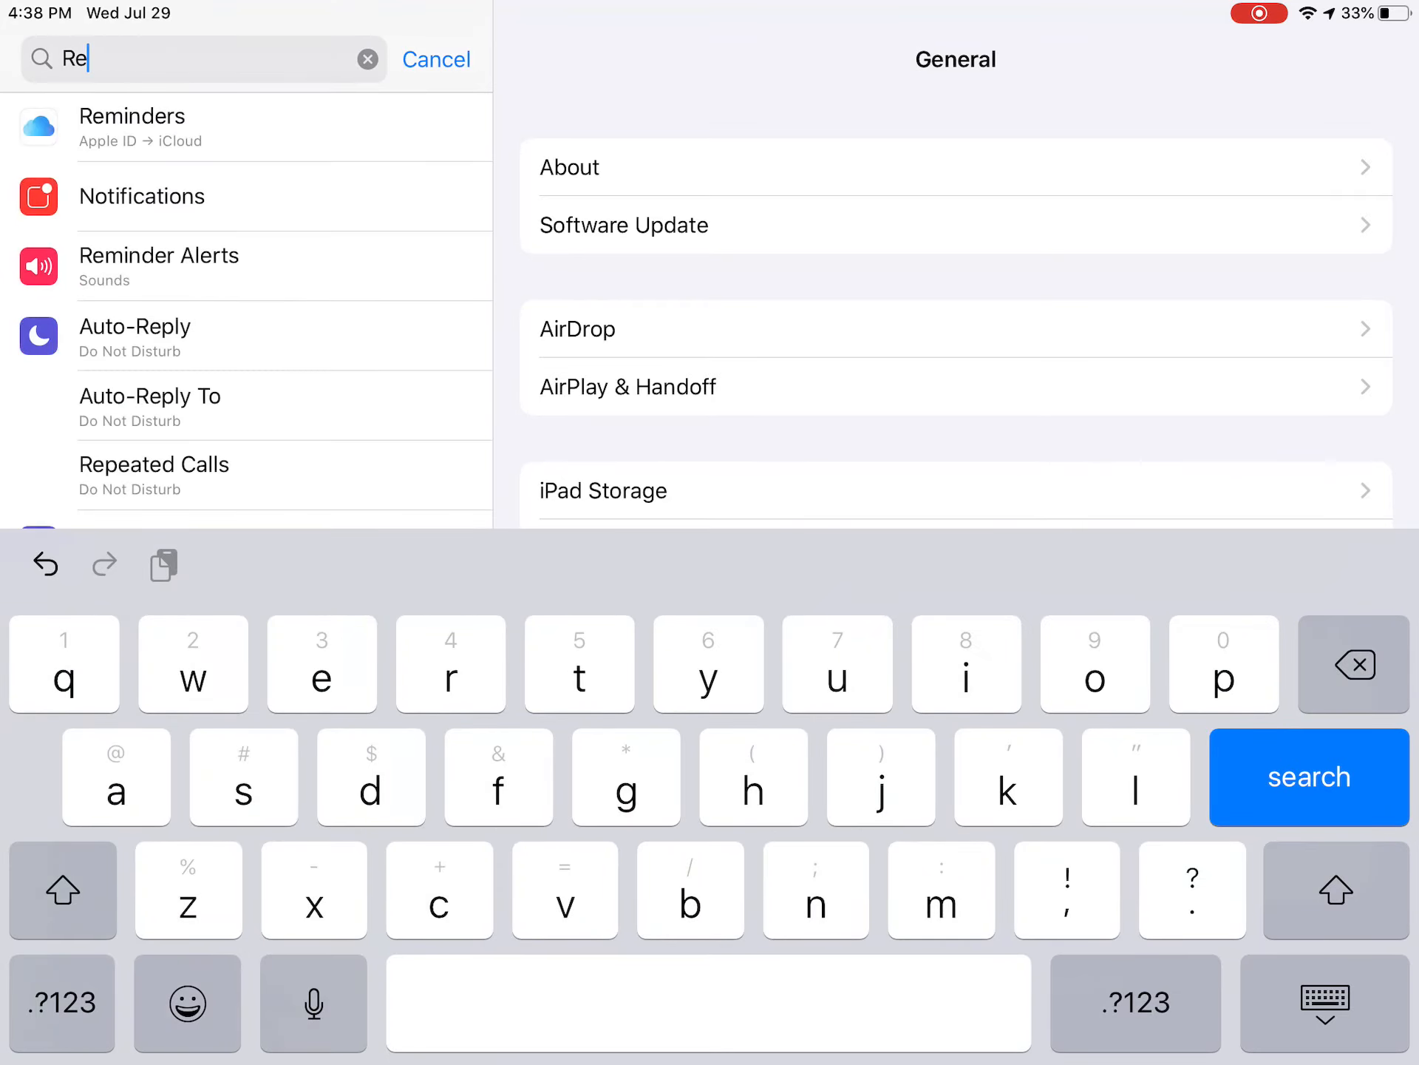
left_click(369, 59)
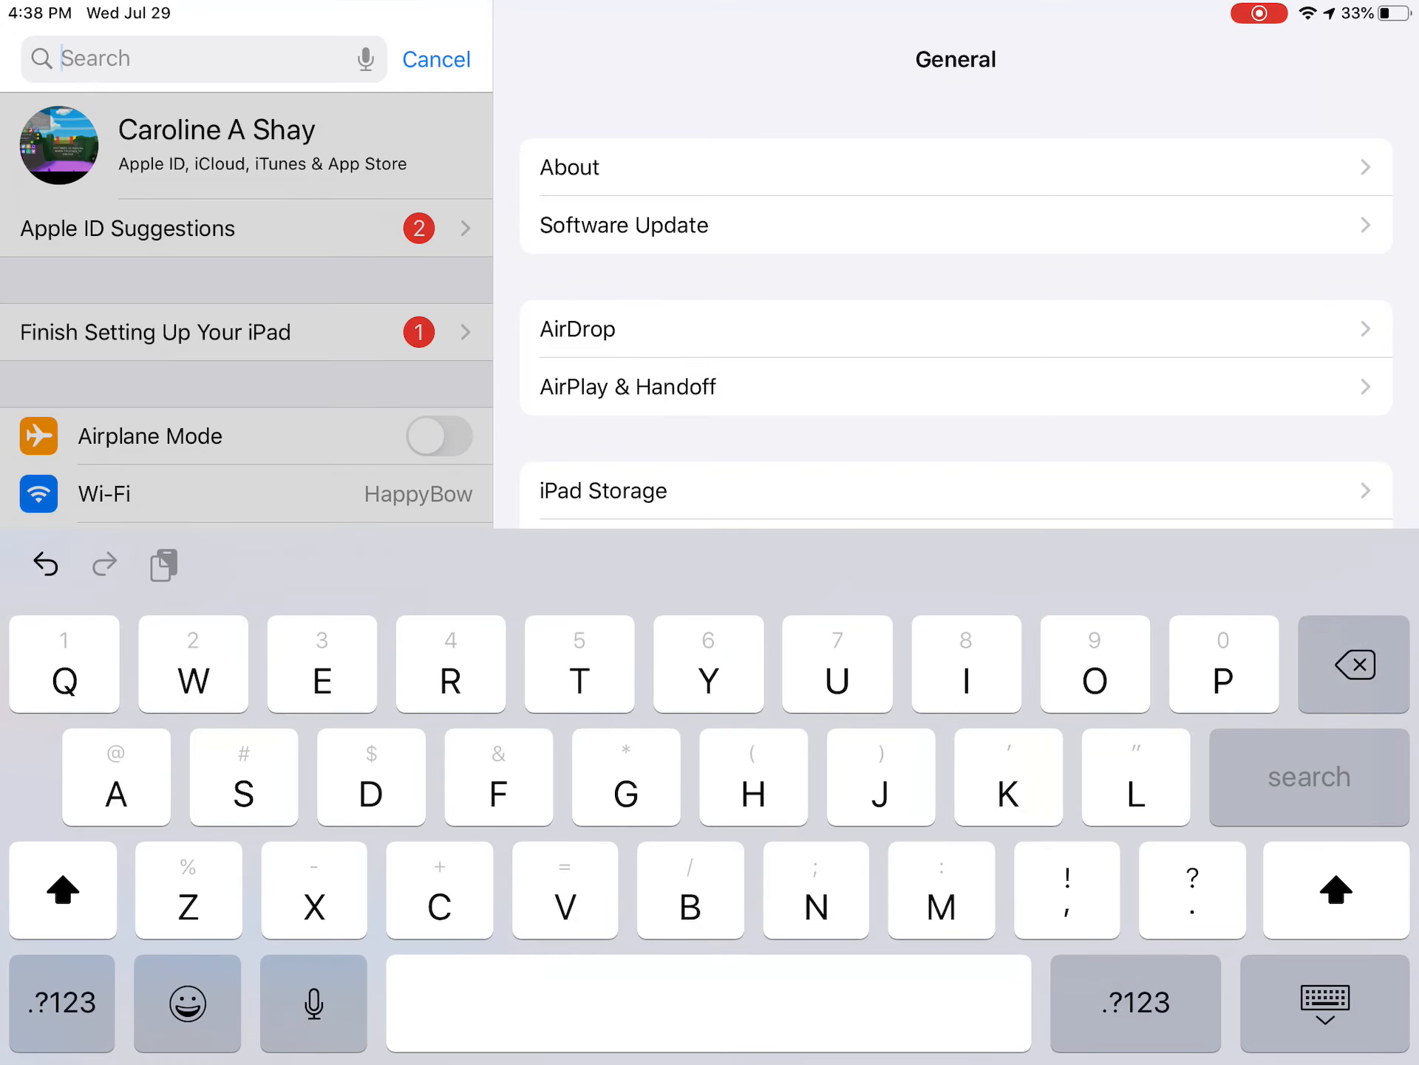
left_click(436, 59)
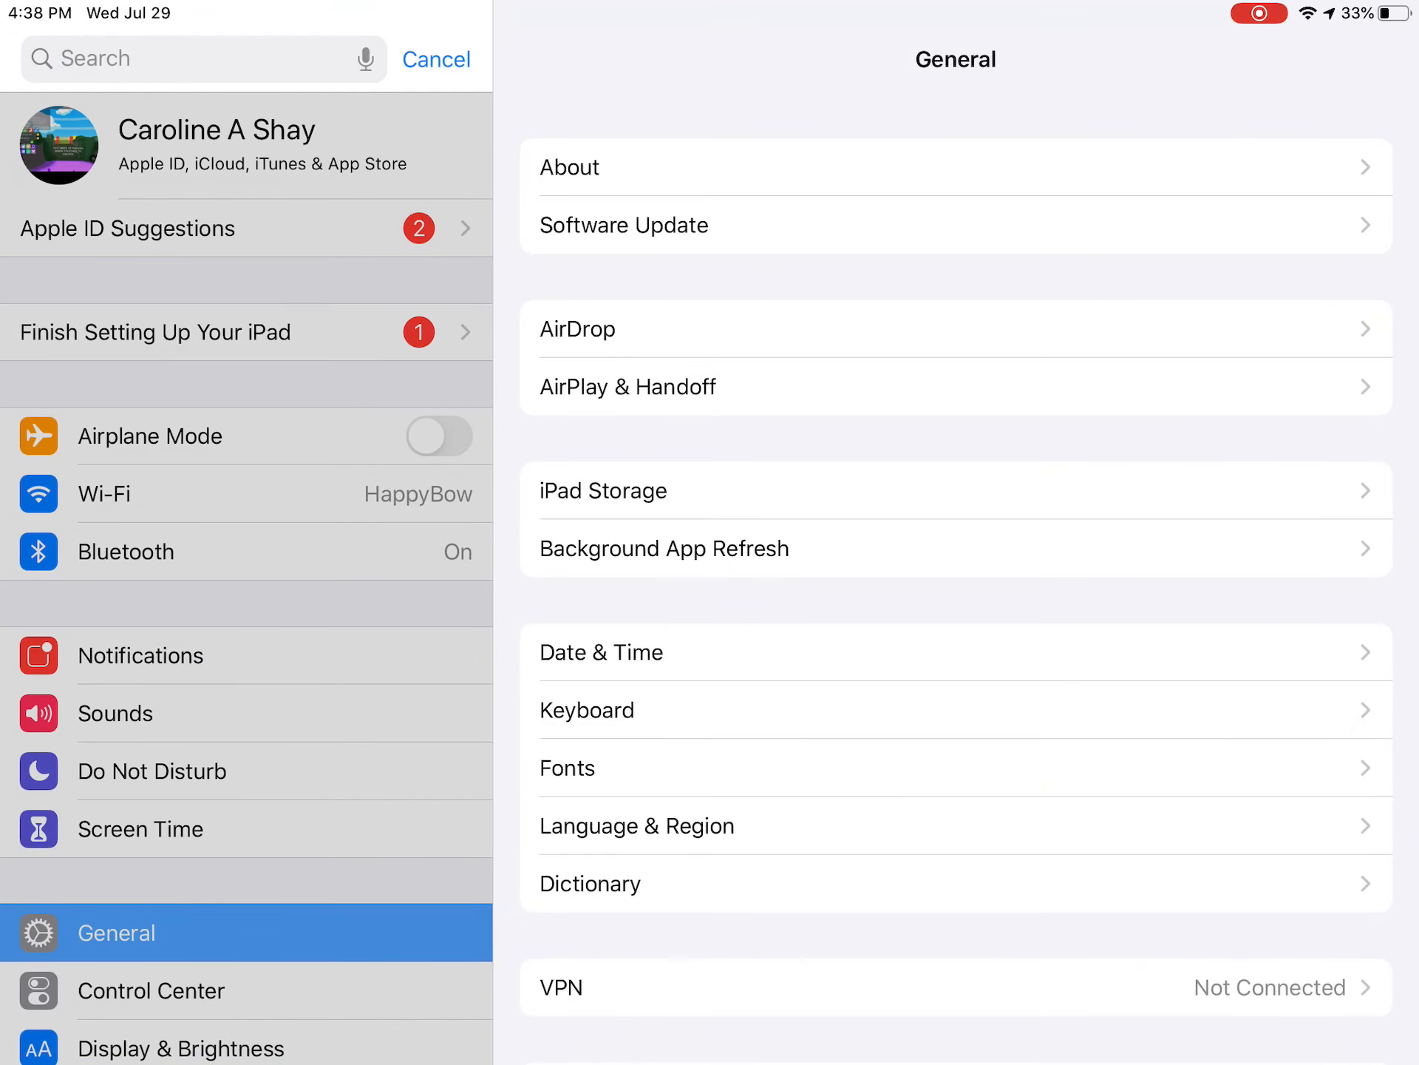
- Show Control Center's Customize Controls list with Screen Recording among included controls
left_click(435, 58)
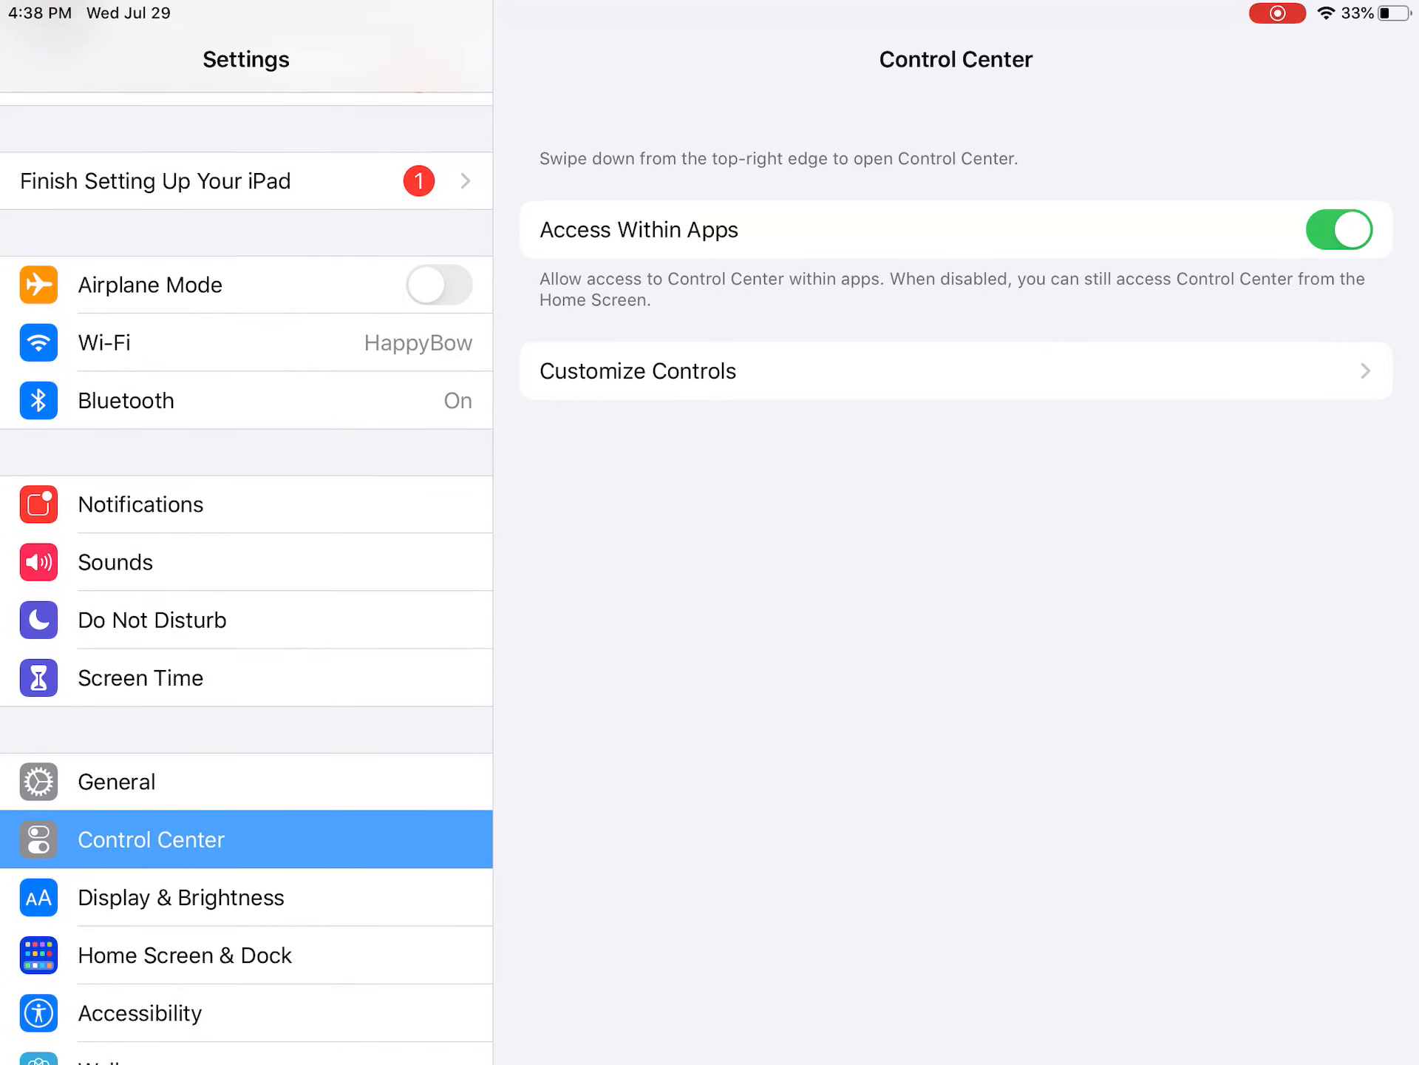
left_click(636, 369)
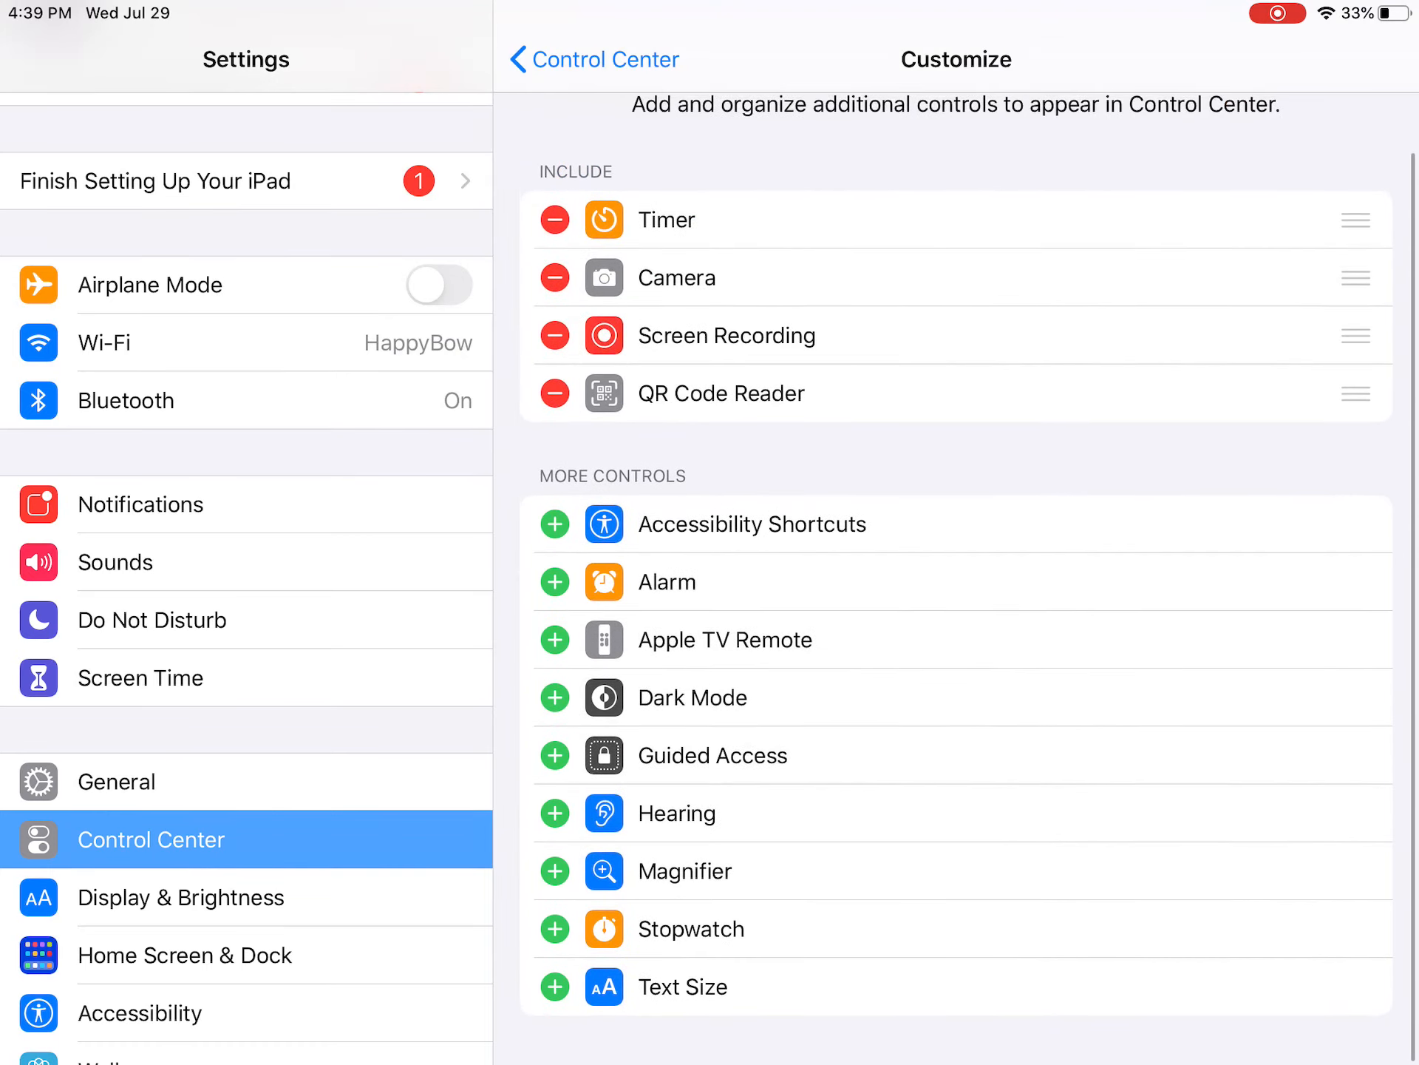
- Review the Customize list, then exit Settings to the Home Screen
scroll("down", 3)
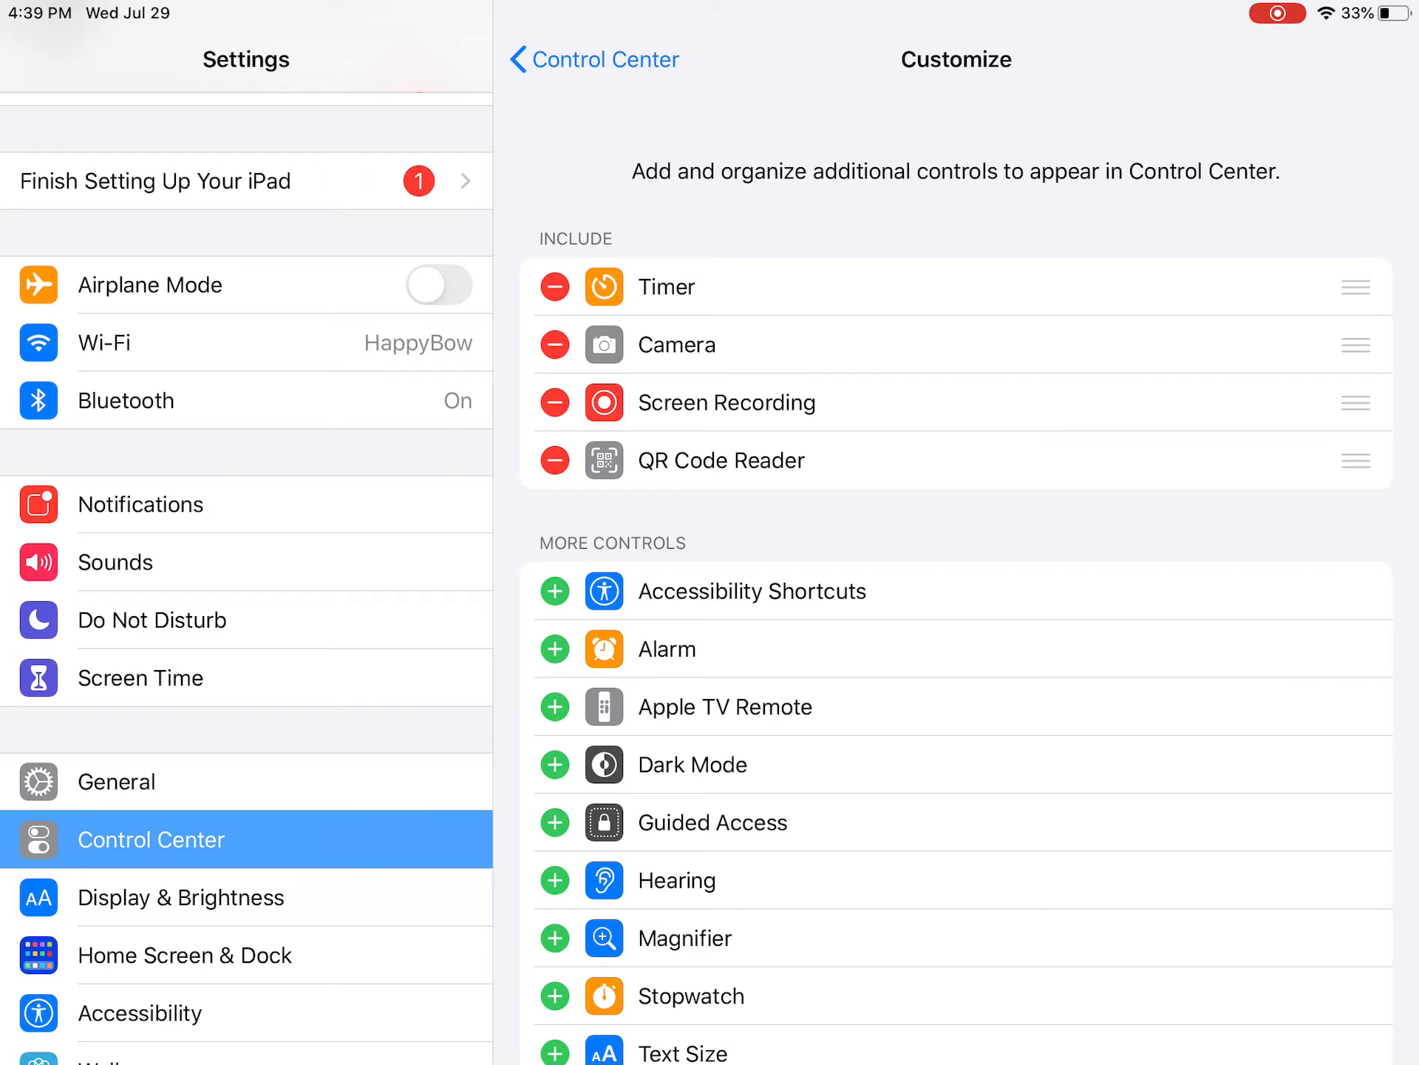
key("home")
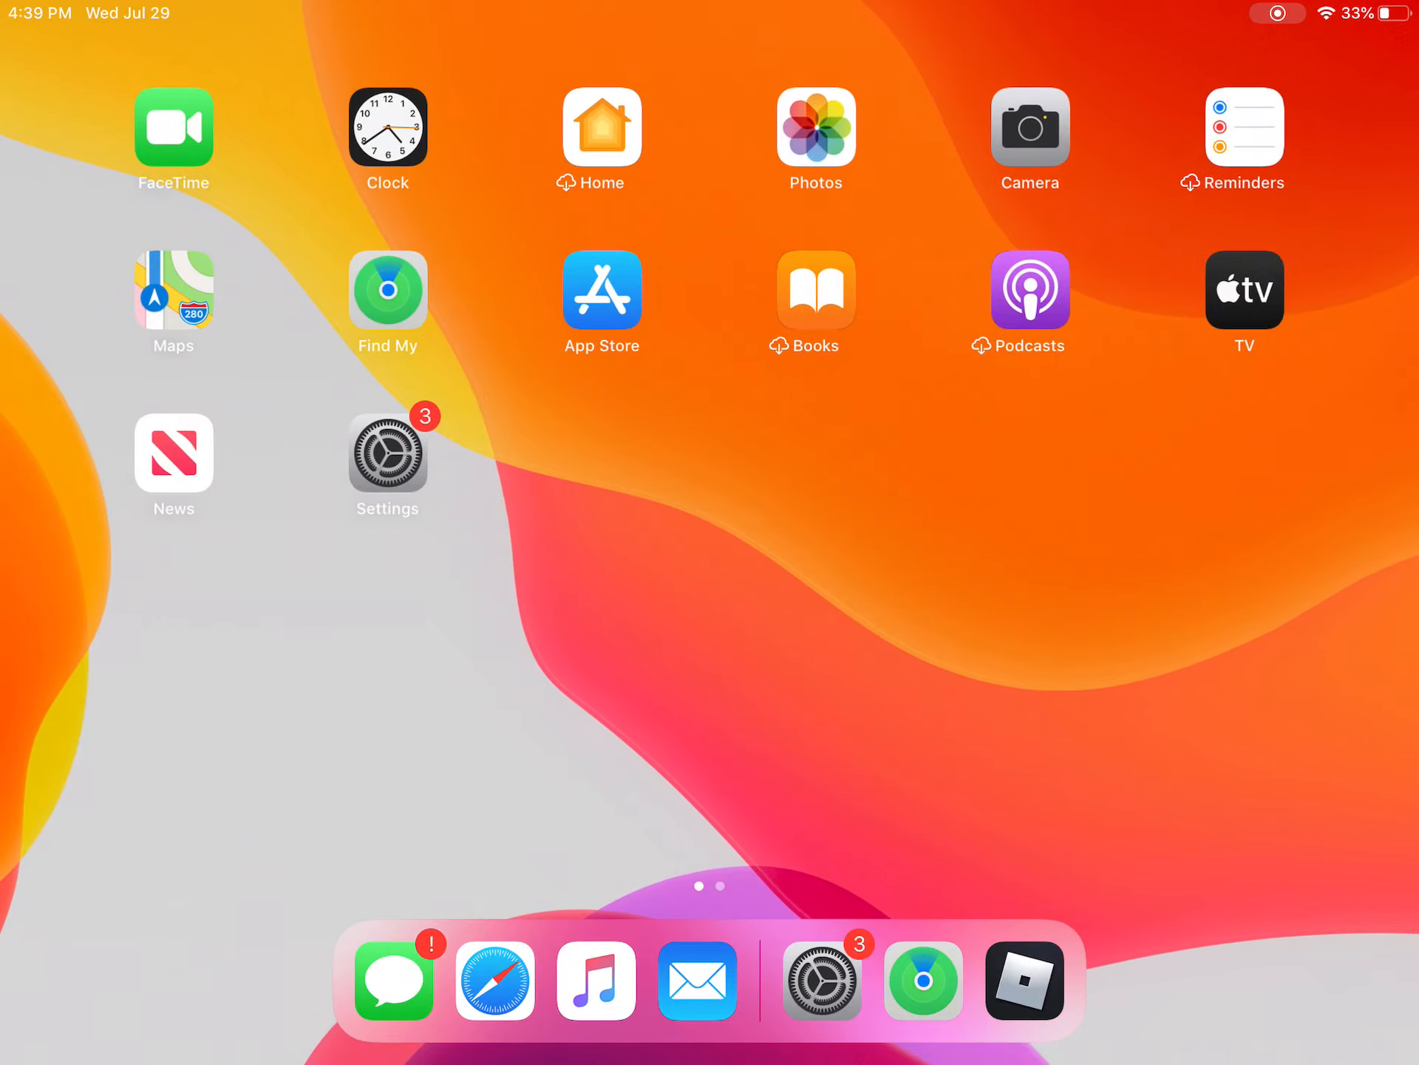